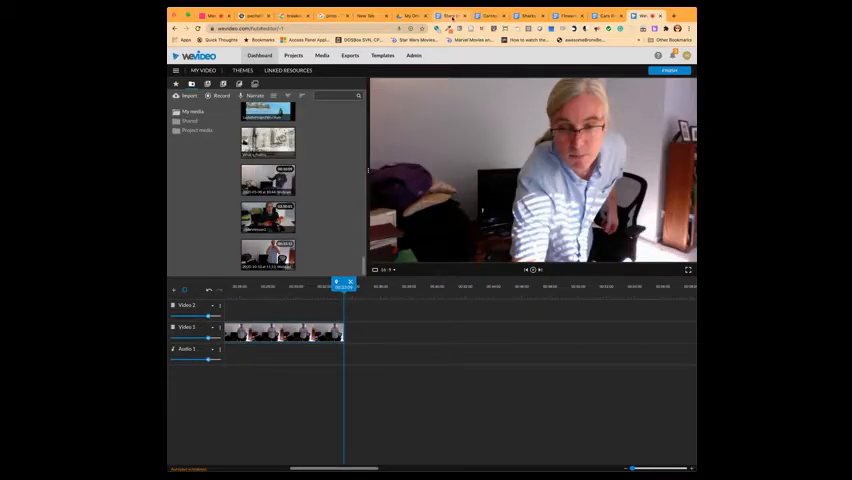
Step: Switch to the Stars Breakout Room document and scroll sideways through it
left_click(450, 16)
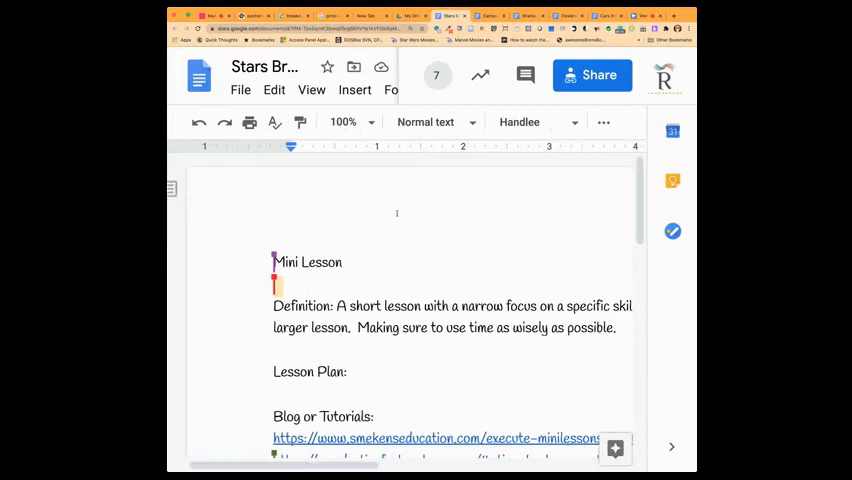
scroll("right", 3)
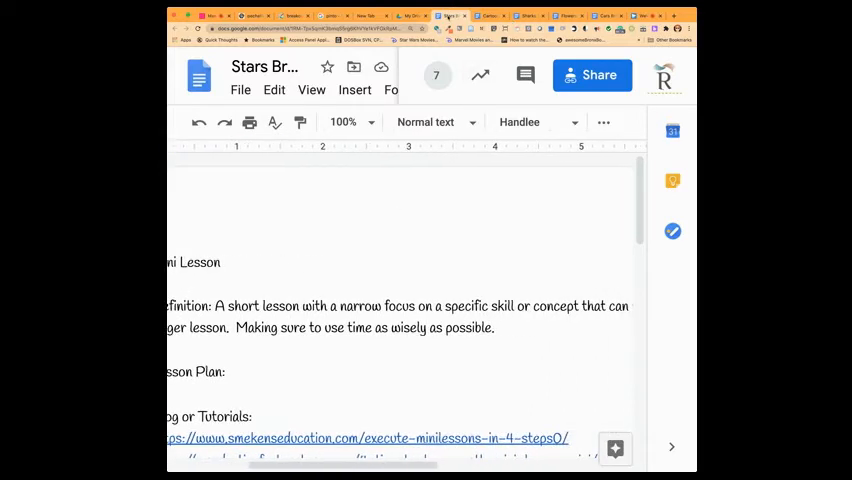
left_click(592, 74)
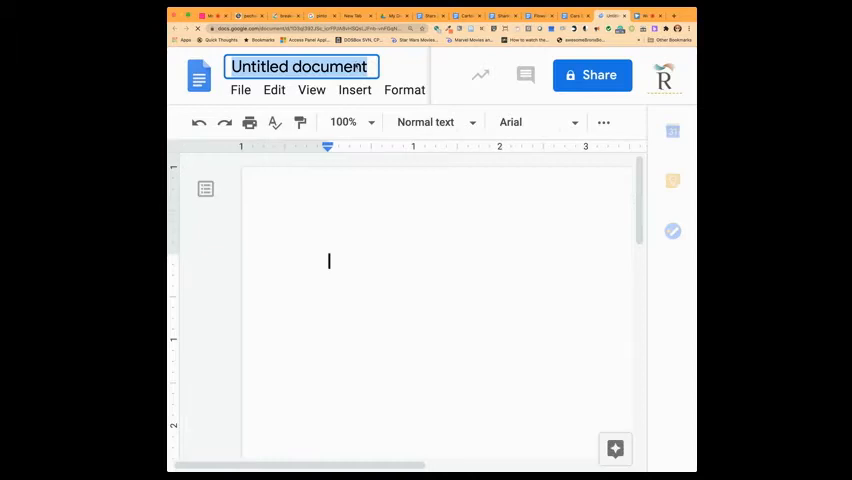
Step: Title the new blank document 'Breakout Rooms'
type("Breakout Rooms")
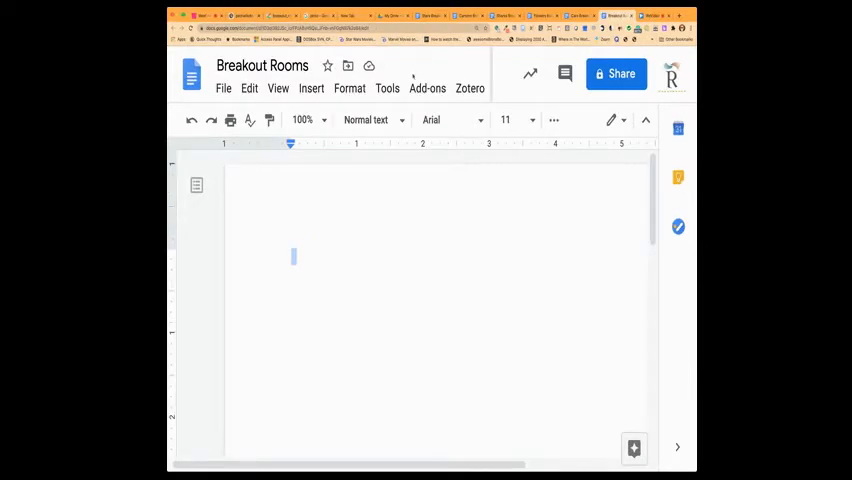
Step: Insert an empty 1x5 table into the Breakout Rooms document
left_click(311, 88)
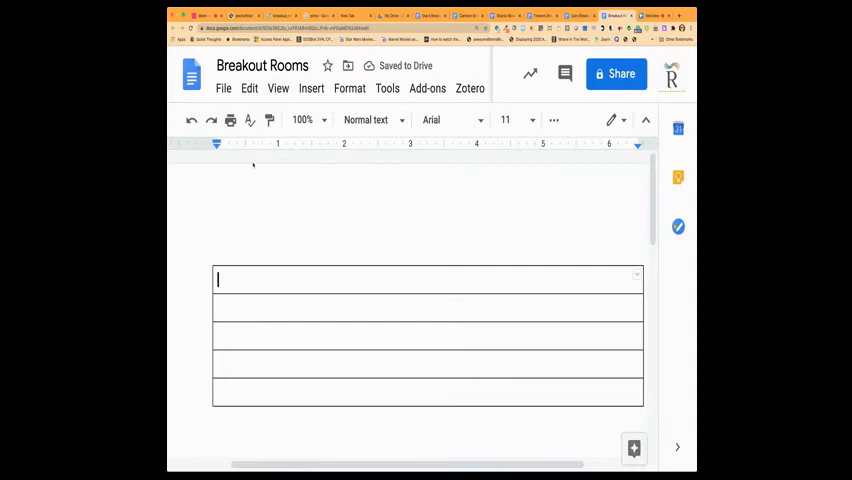
left_click(311, 88)
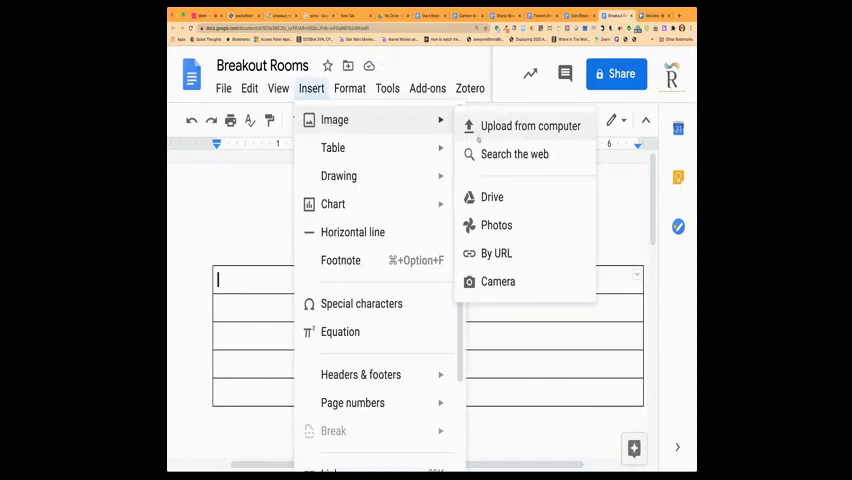
Step: Search the web for 'stars' and insert the blue star cluster photo
left_click(530, 125)
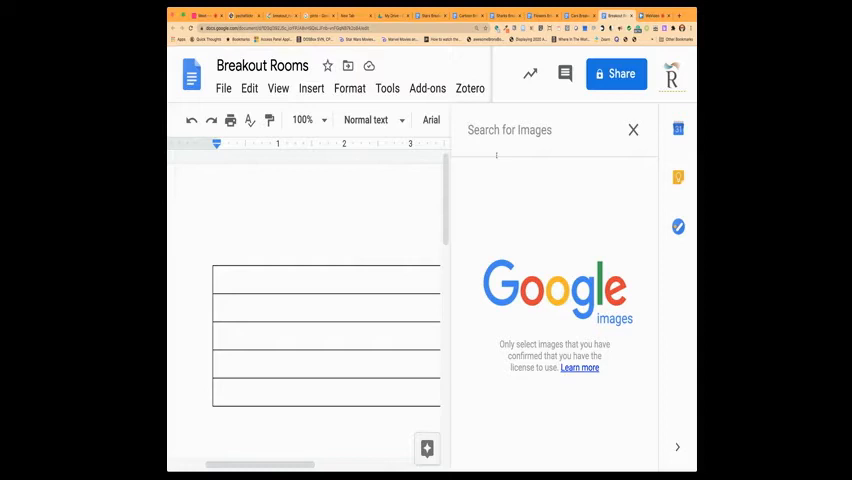
type("stars")
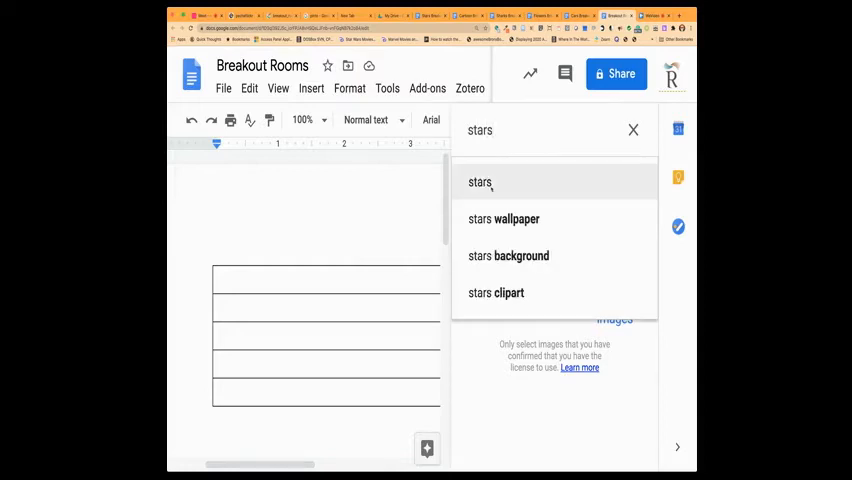
left_click(480, 182)
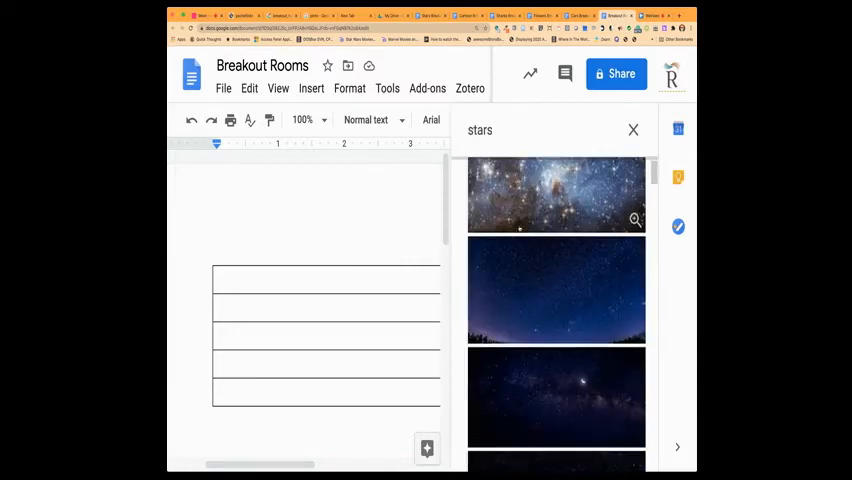
scroll("down", 3)
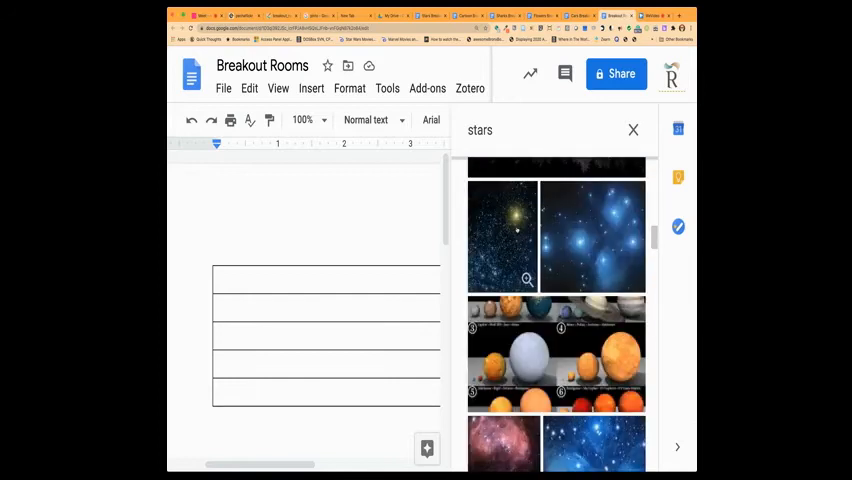
left_click(592, 258)
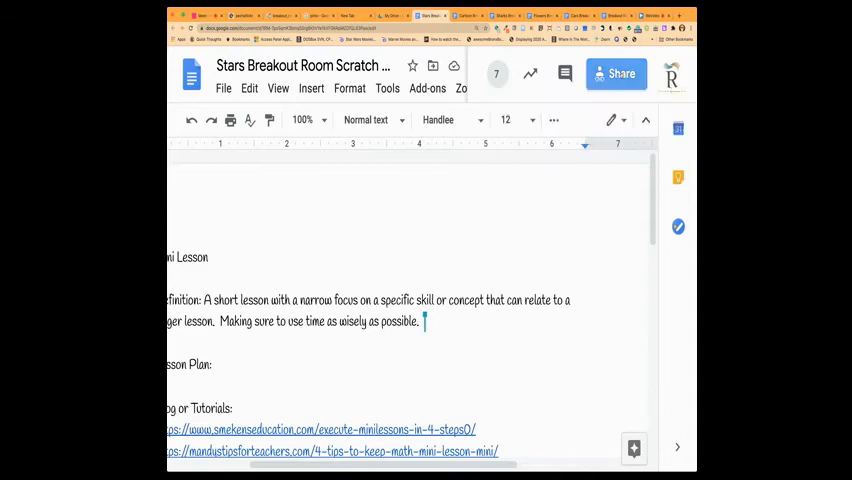
Step: Copy the Stars Breakout Room document's share link
left_click(617, 73)
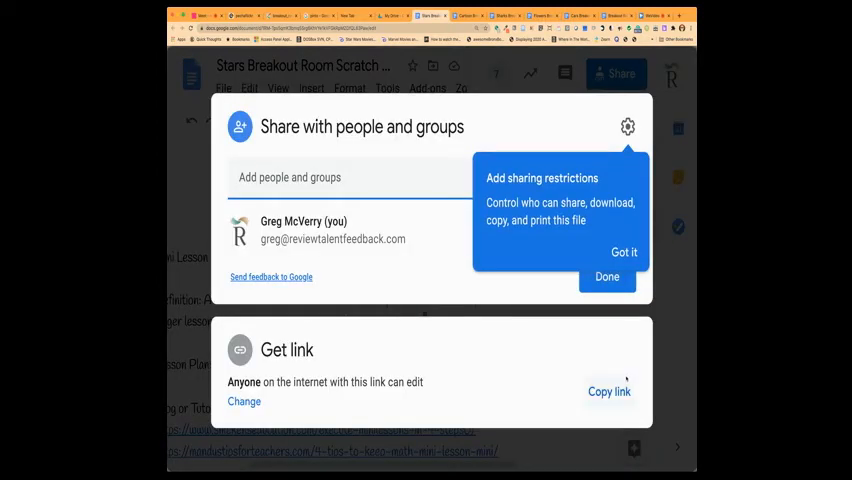
left_click(609, 391)
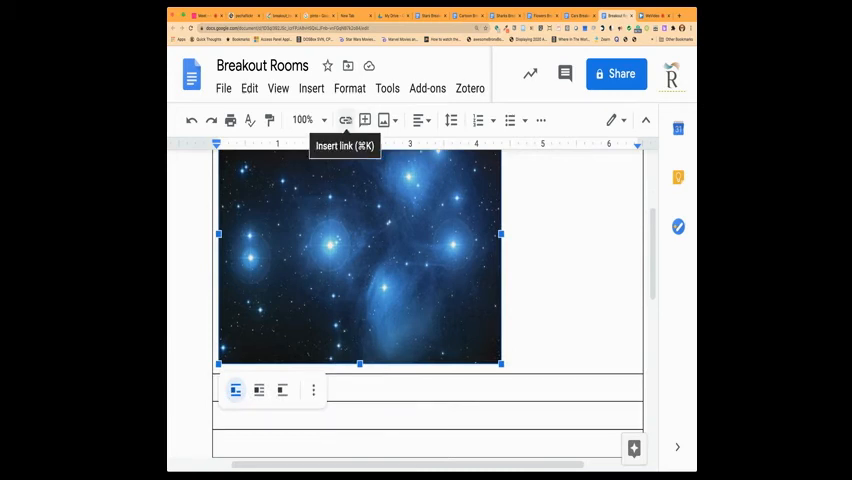
Step: Attach the copied Stars document URL as a link on the star image
left_click(345, 120)
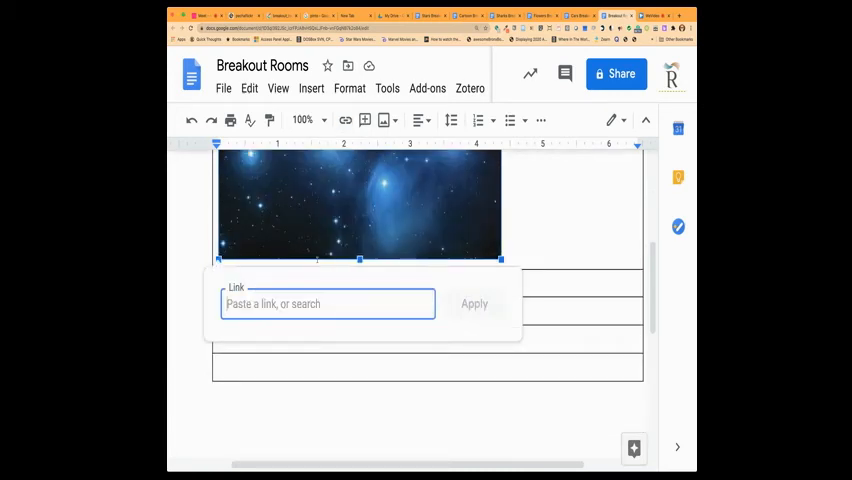
type("https://docs.google.com/document/d/1RM-Tpx")
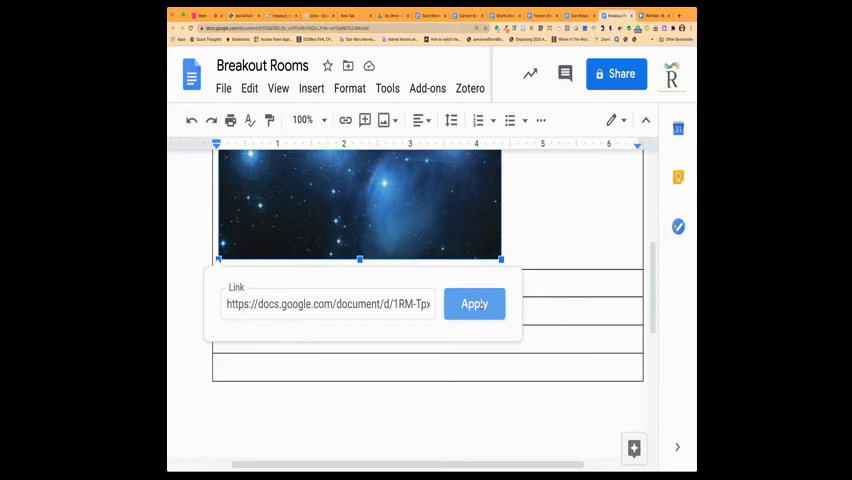
left_click(474, 303)
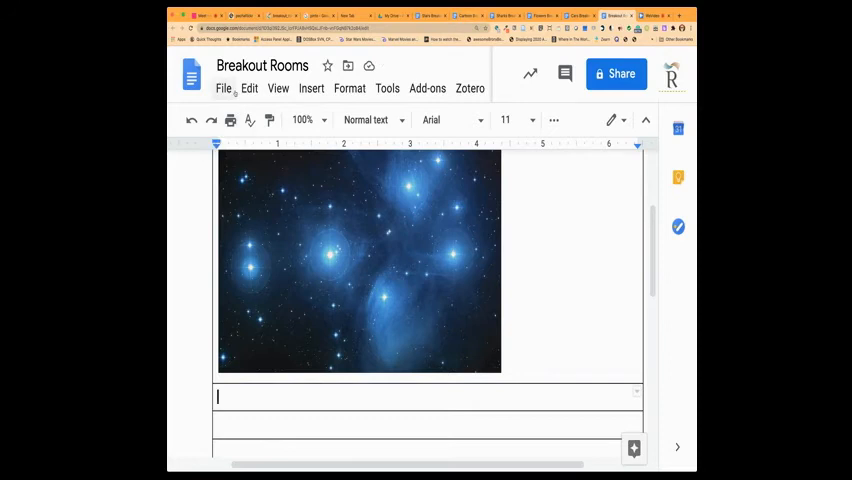
mouse_move(311, 88)
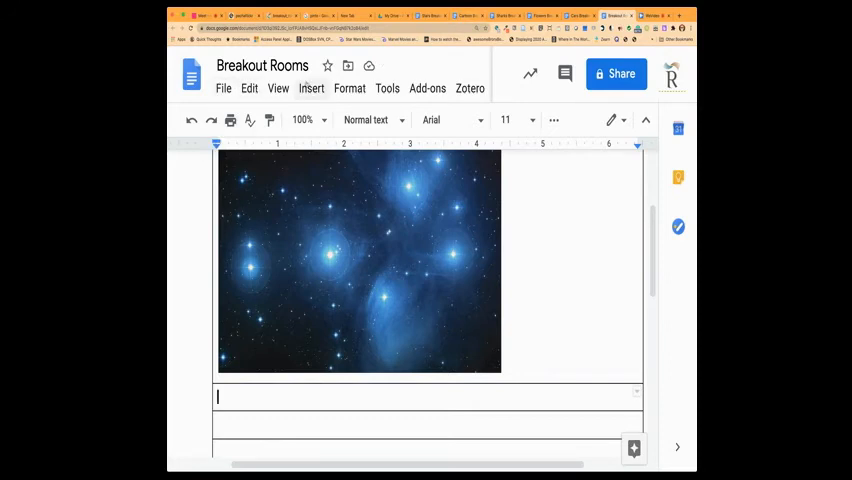
Step: Search the web for 'tom cat jerry mouse' and insert the chase image
left_click(312, 88)
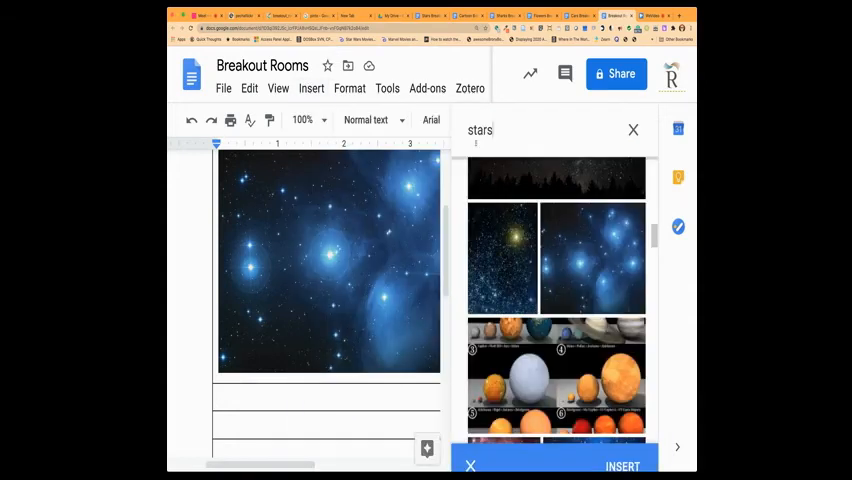
left_click(481, 130)
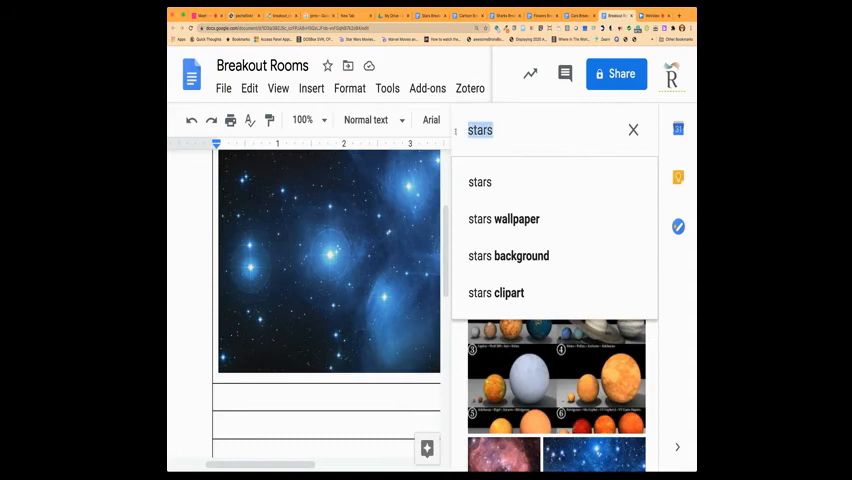
type("tom cat jerry mouse")
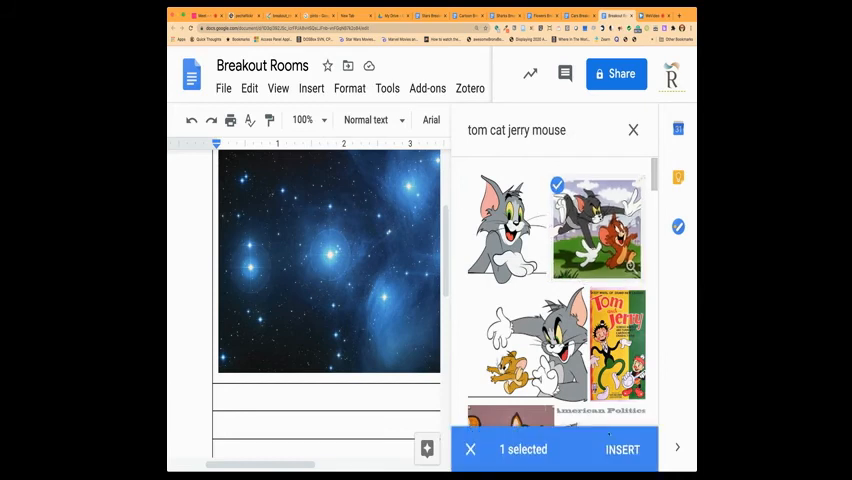
left_click(622, 449)
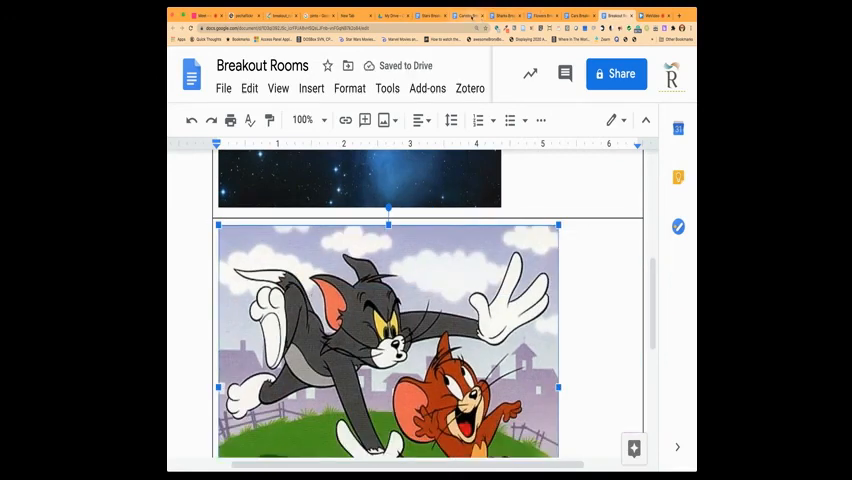
Step: Copy the Cartoon Breakout Room document's share link
left_click(616, 73)
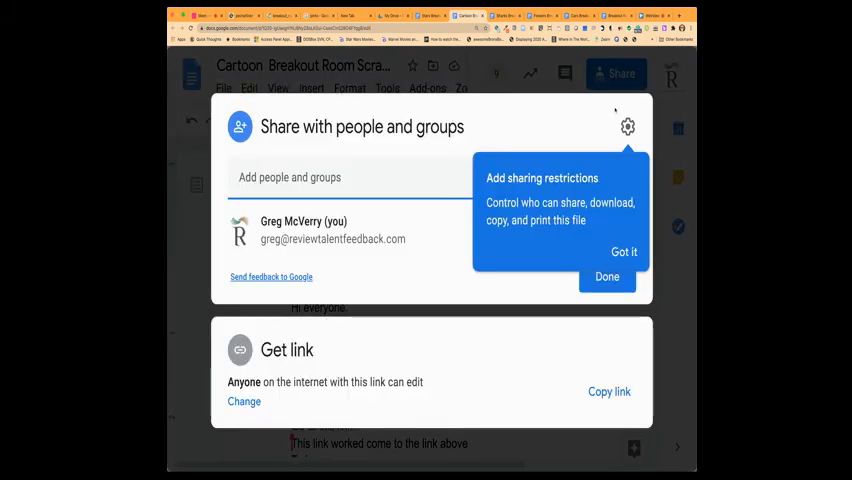
left_click(609, 391)
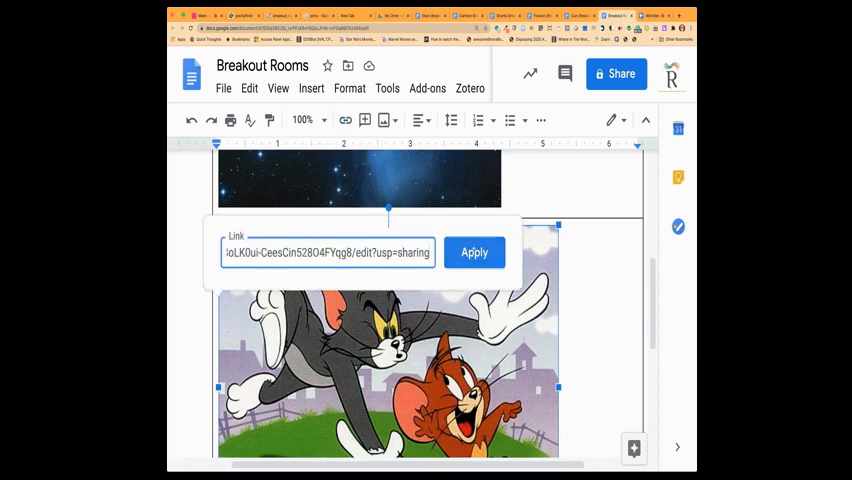
Step: Apply the pasted Cartoon document URL as the Tom and Jerry image's link
left_click(473, 252)
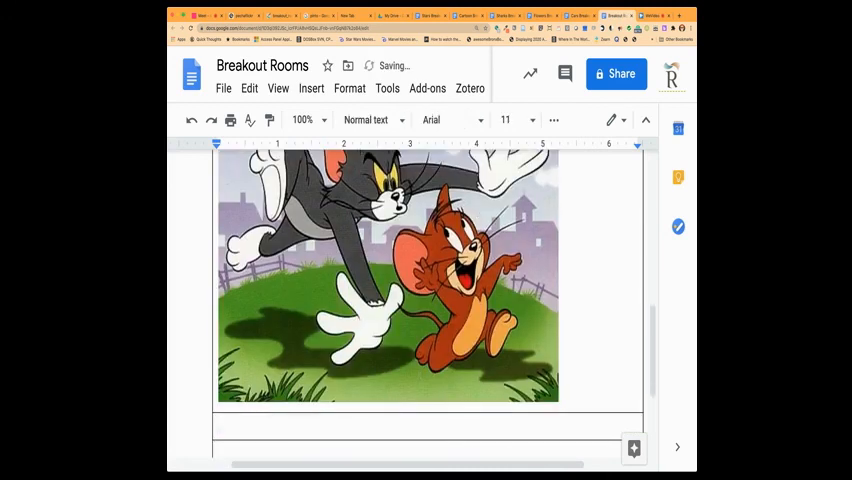